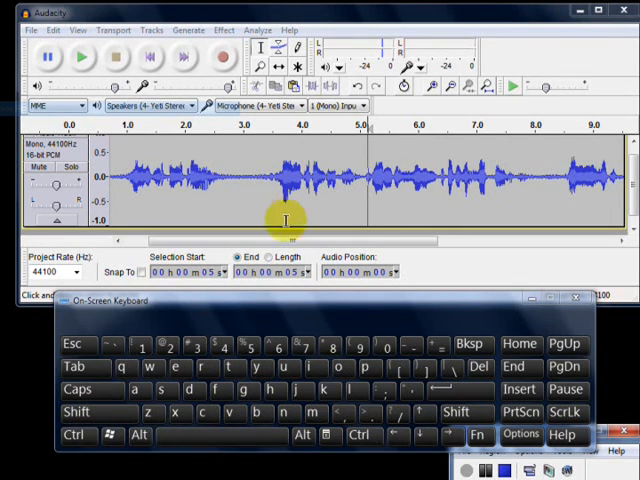
mouse_move(270, 203)
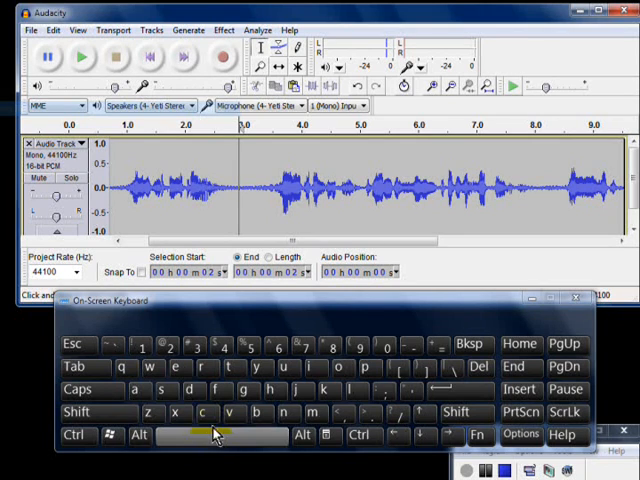
- Click in the speech waveform to play the recording from that point
click(204, 413)
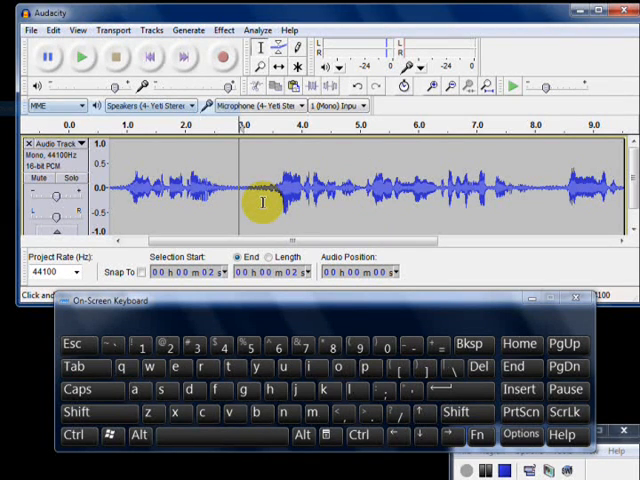
mouse_move(345, 148)
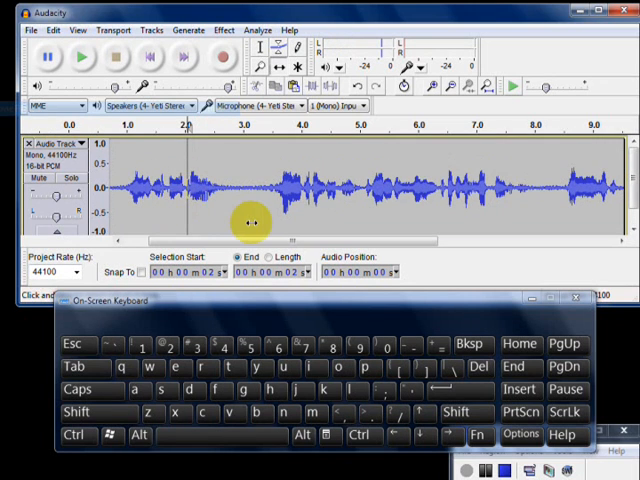
click(434, 86)
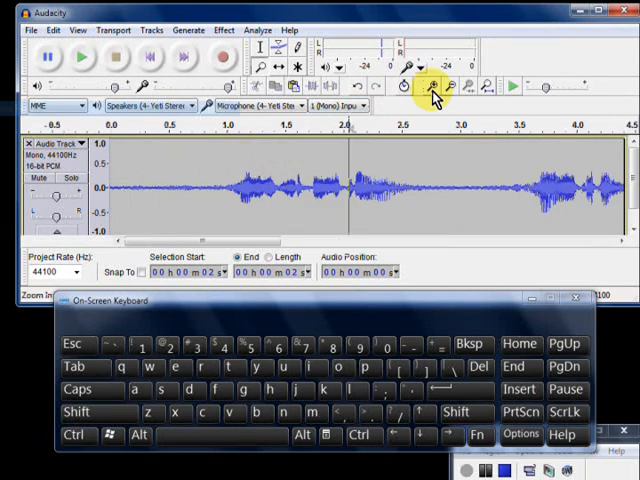
click(431, 86)
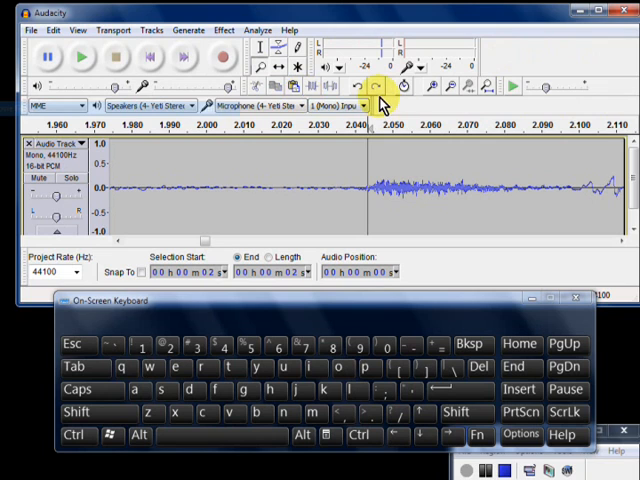
mouse_move(432, 86)
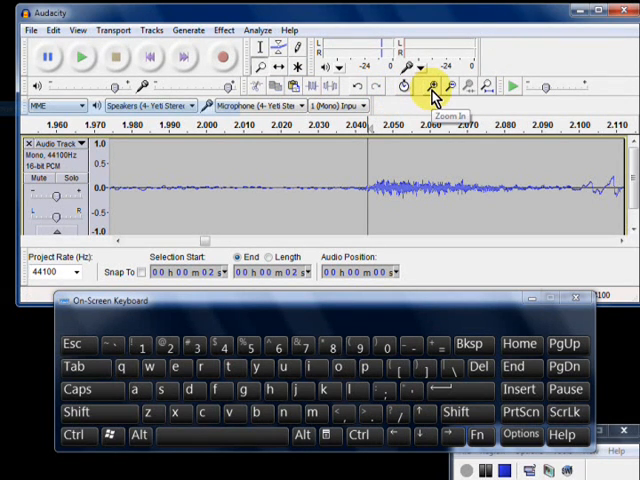
click(432, 86)
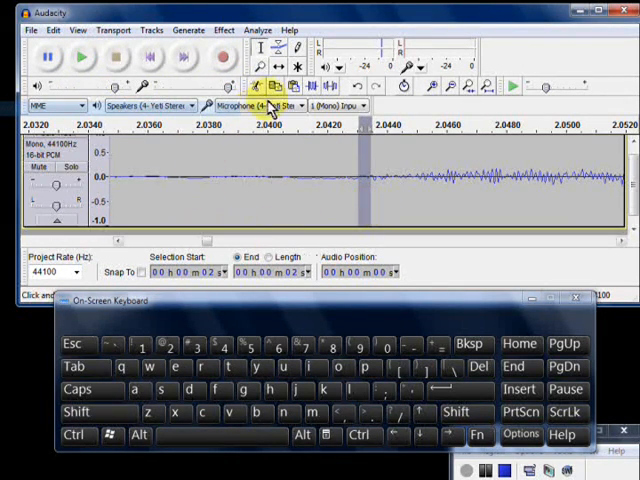
click(455, 85)
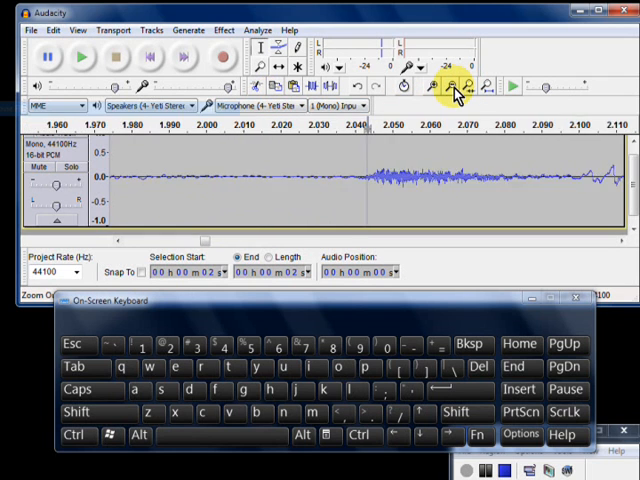
click(453, 86)
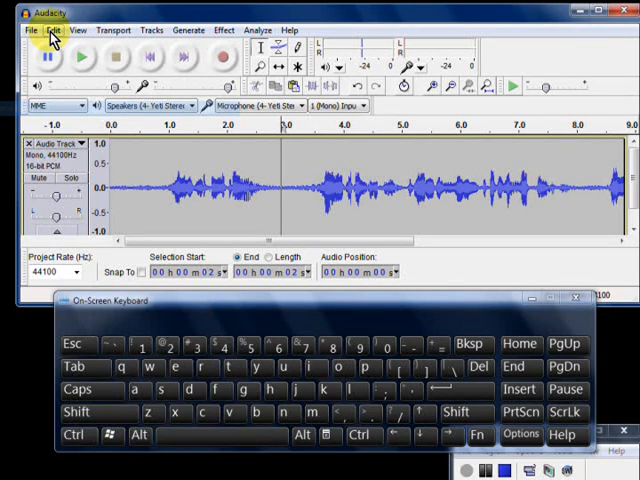
- Open Preferences > Keyboard and scroll the bindings list down to Zoom In and Zoom Out
click(50, 29)
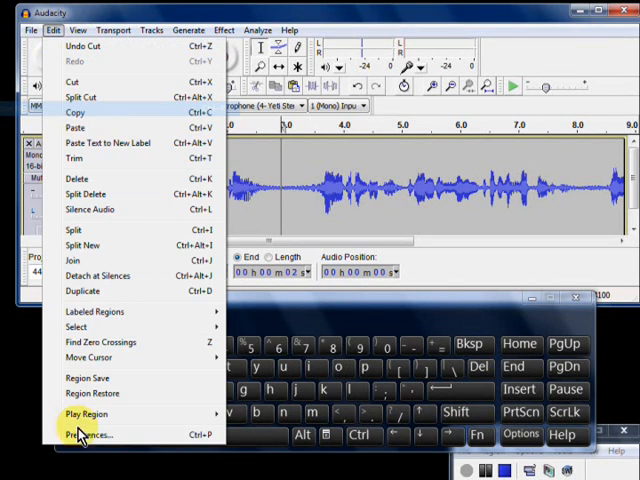
click(90, 434)
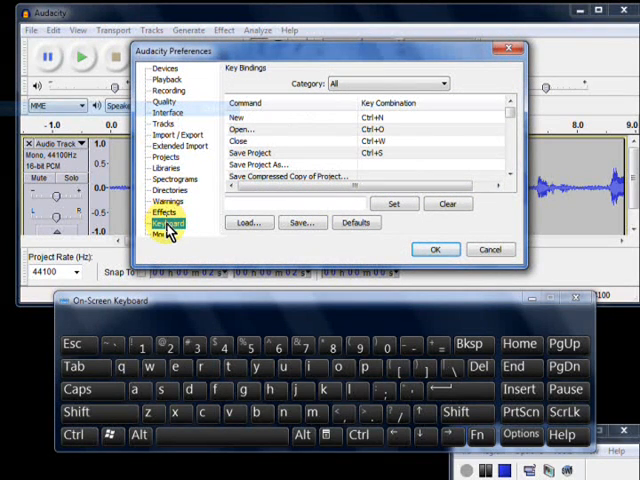
click(168, 223)
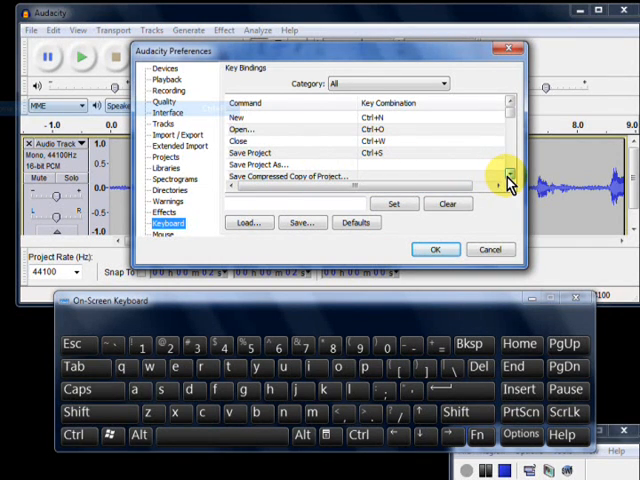
click(509, 184)
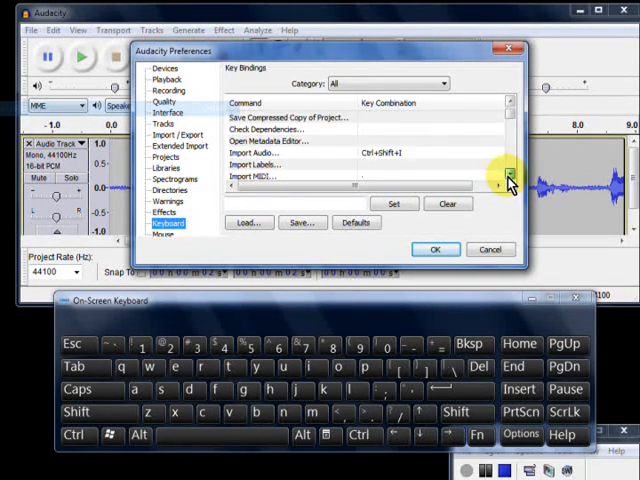
click(508, 175)
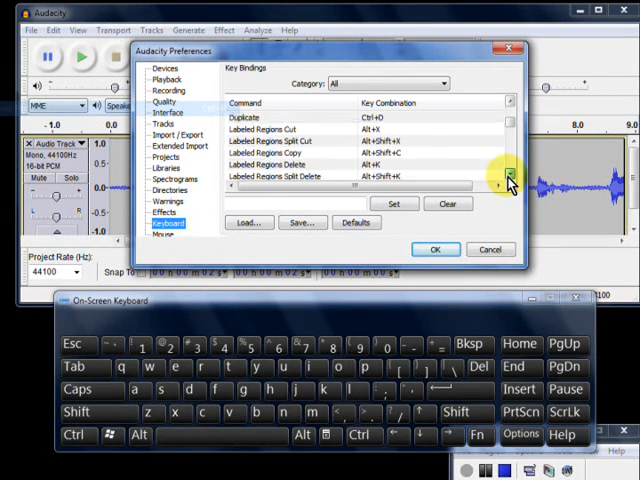
scroll(down, 3)
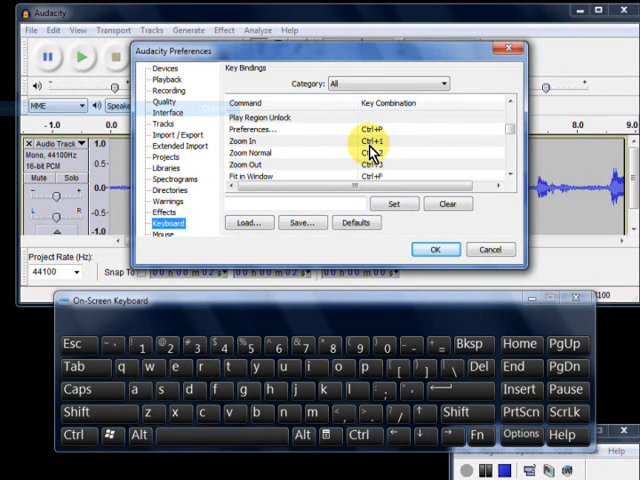
- Clear Zoom In's shortcut and try setting it to A, triggering a PrevTool conflict warning
click(260, 141)
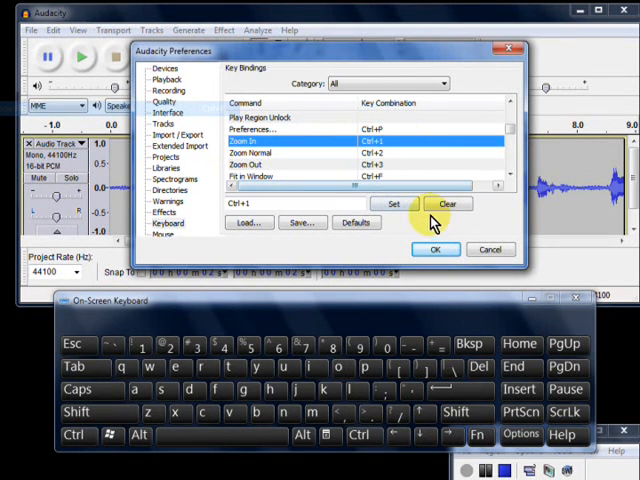
click(448, 204)
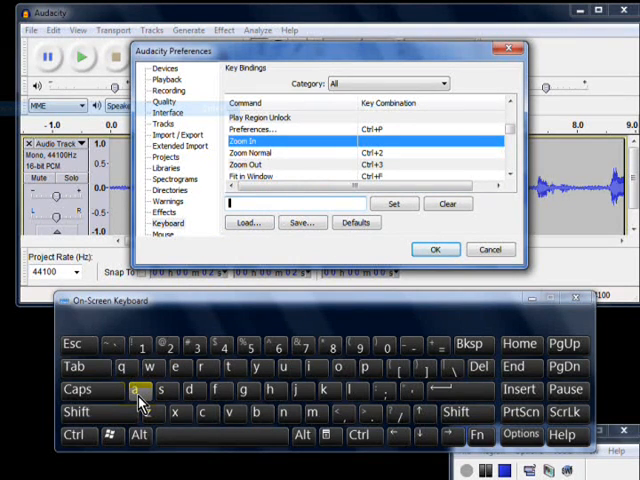
click(140, 390)
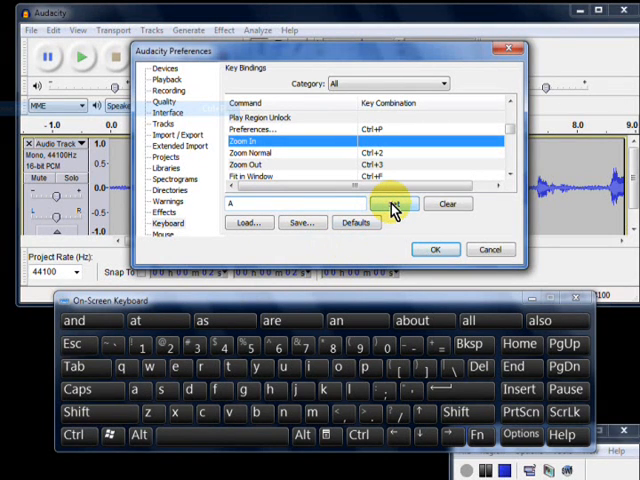
click(393, 204)
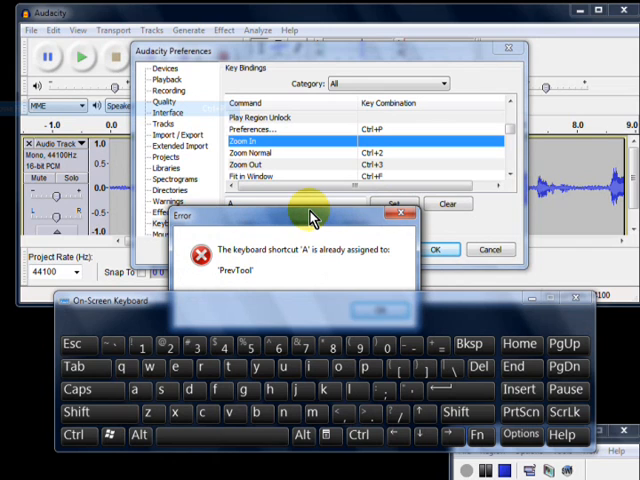
mouse_move(344, 216)
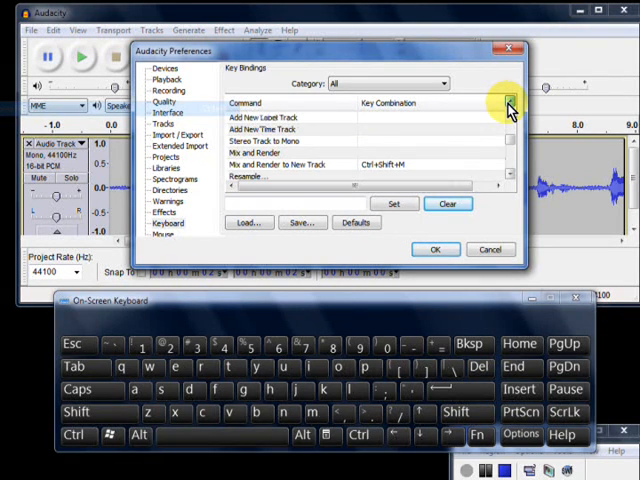
- Dismiss the conflict warning and reselect Zoom In in the key bindings list
click(511, 100)
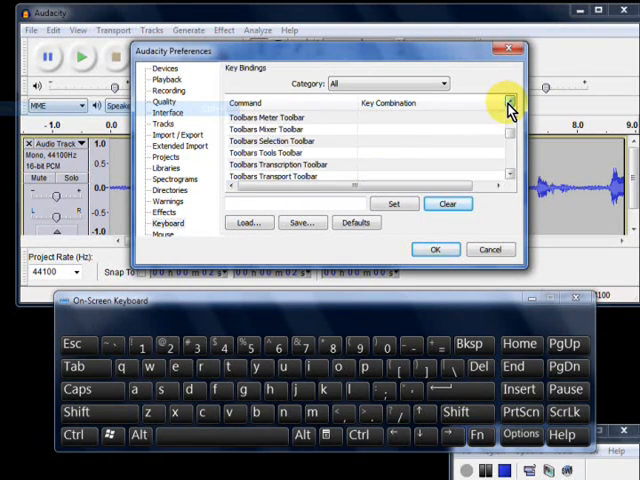
click(513, 103)
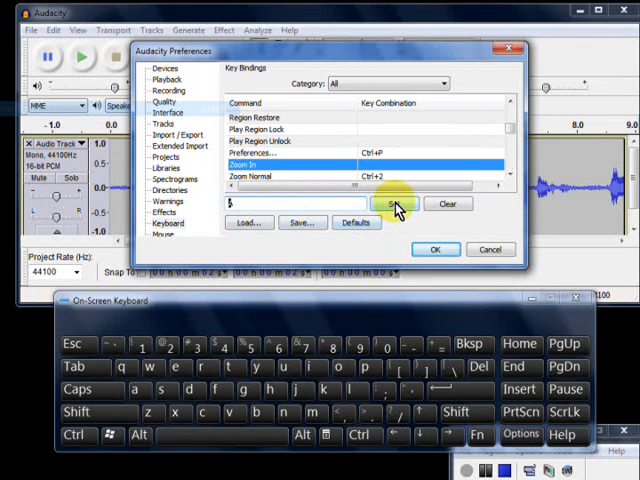
- Bind A to Zoom In and S to Zoom Out
click(394, 204)
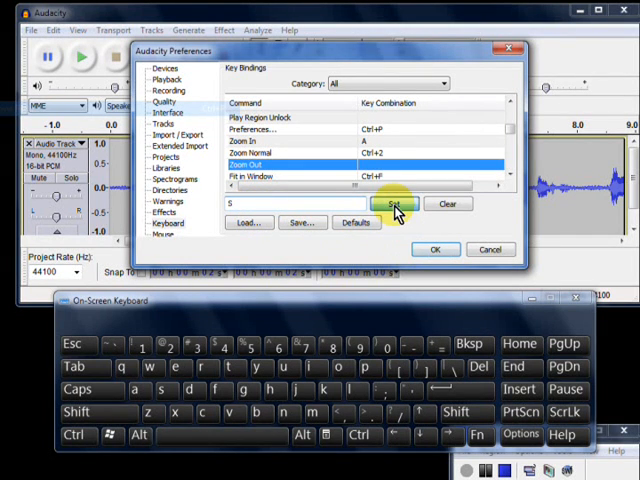
click(393, 204)
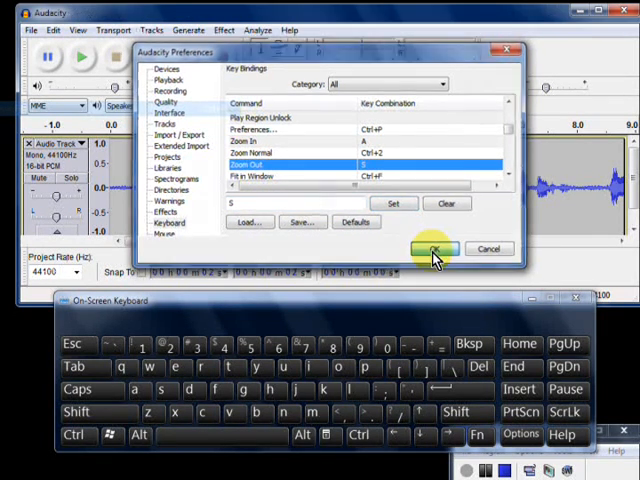
- Save the A/S zoom shortcuts and place the playback start near 1.4 seconds
click(432, 249)
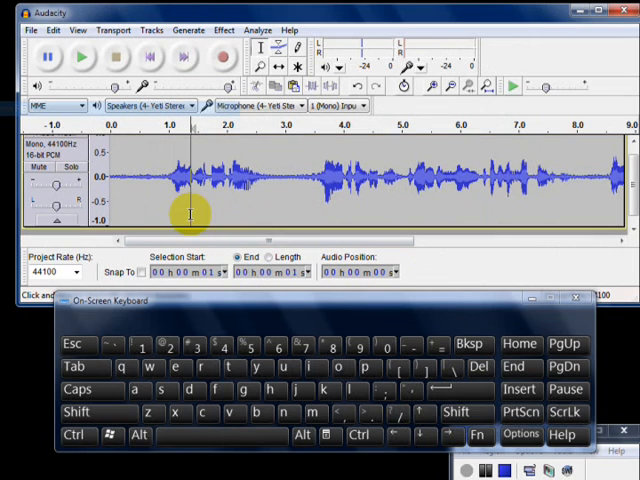
click(82, 57)
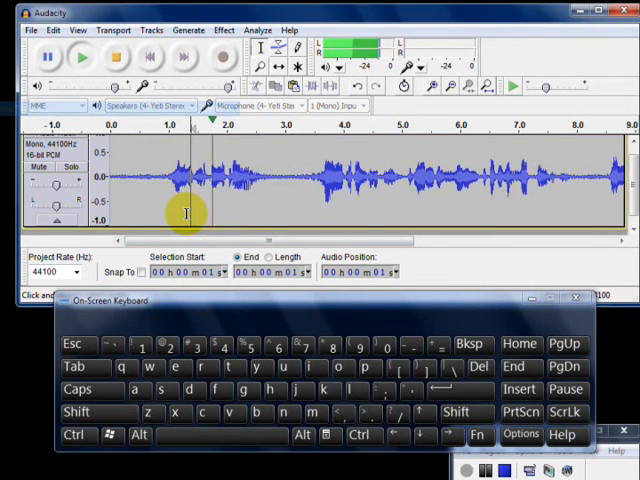